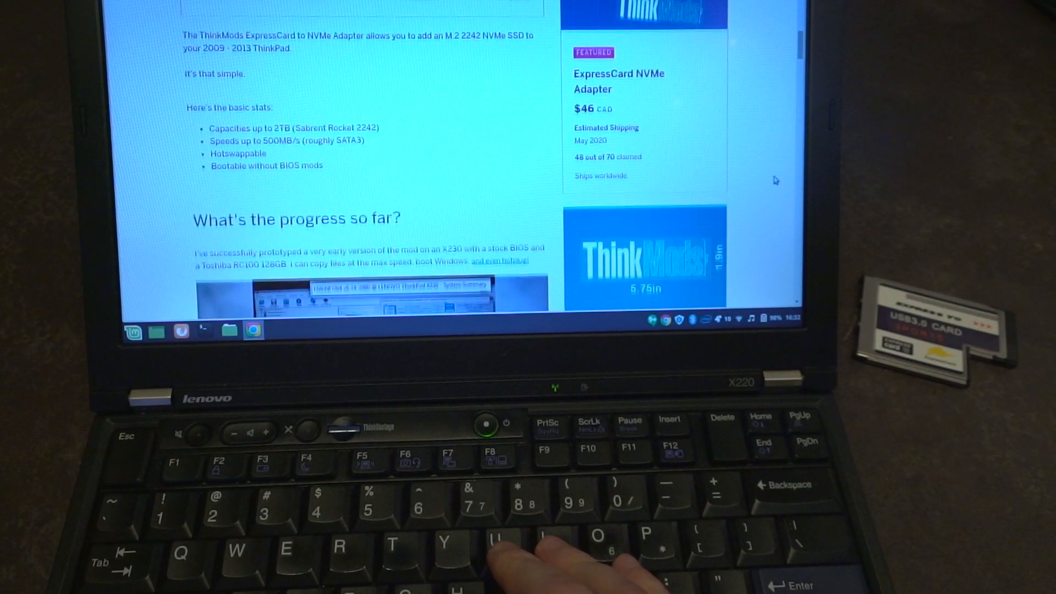
pyautogui.scroll(-3)
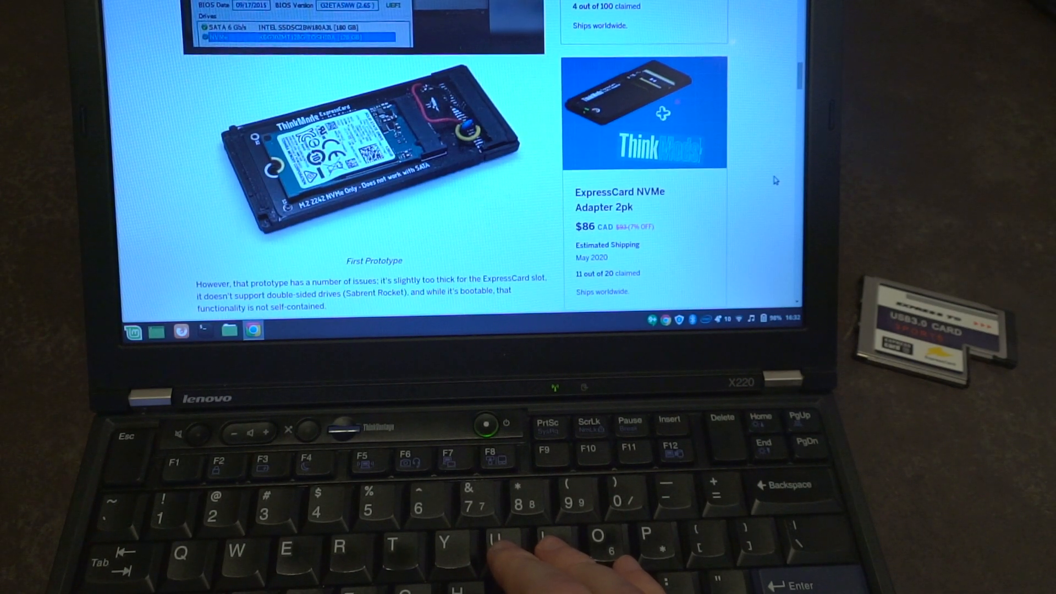
pyautogui.scroll(-3)
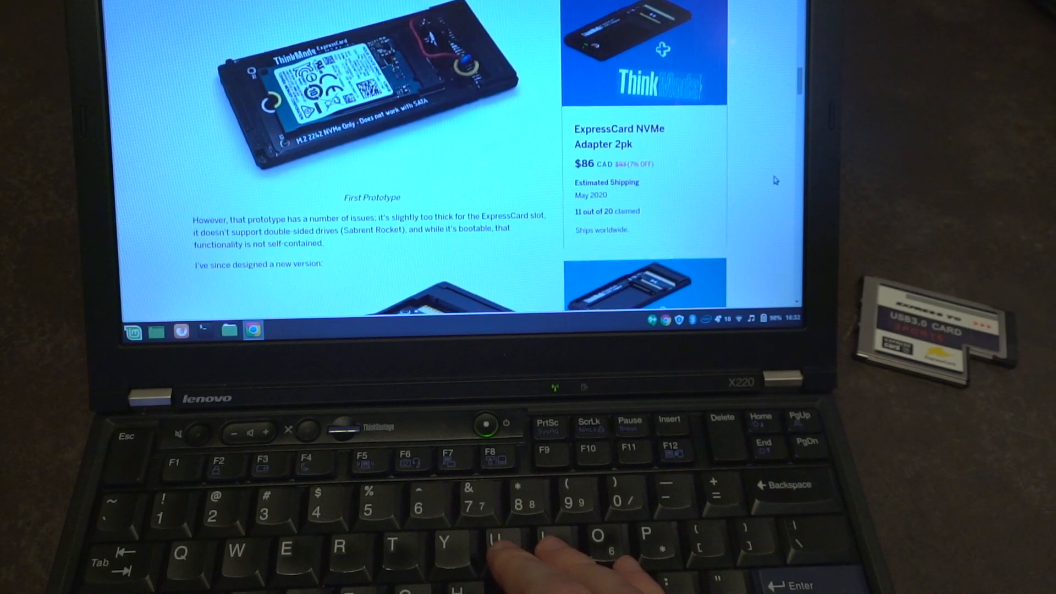
pyautogui.scroll(-3)
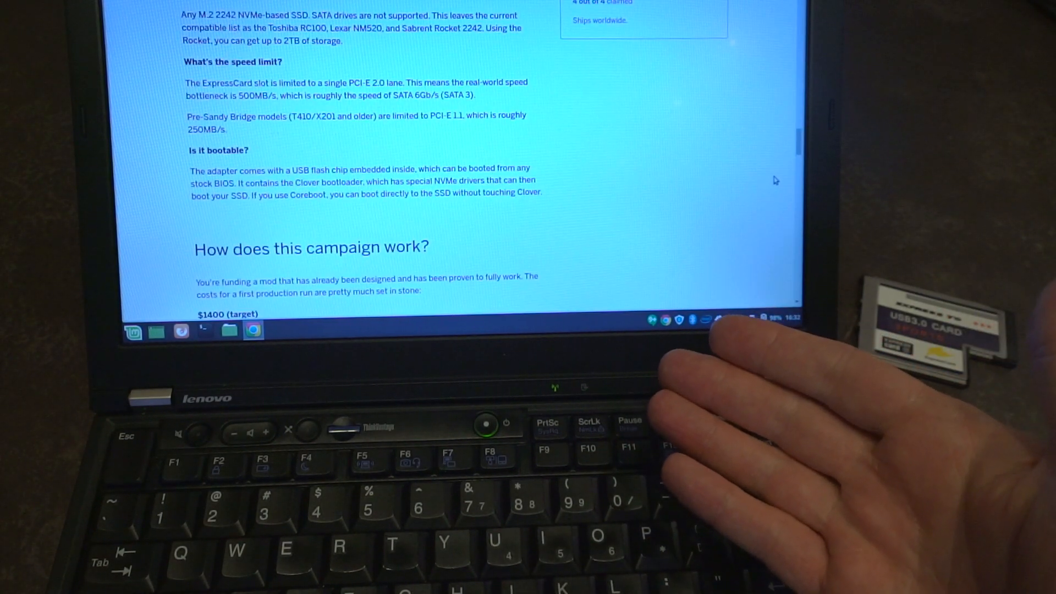